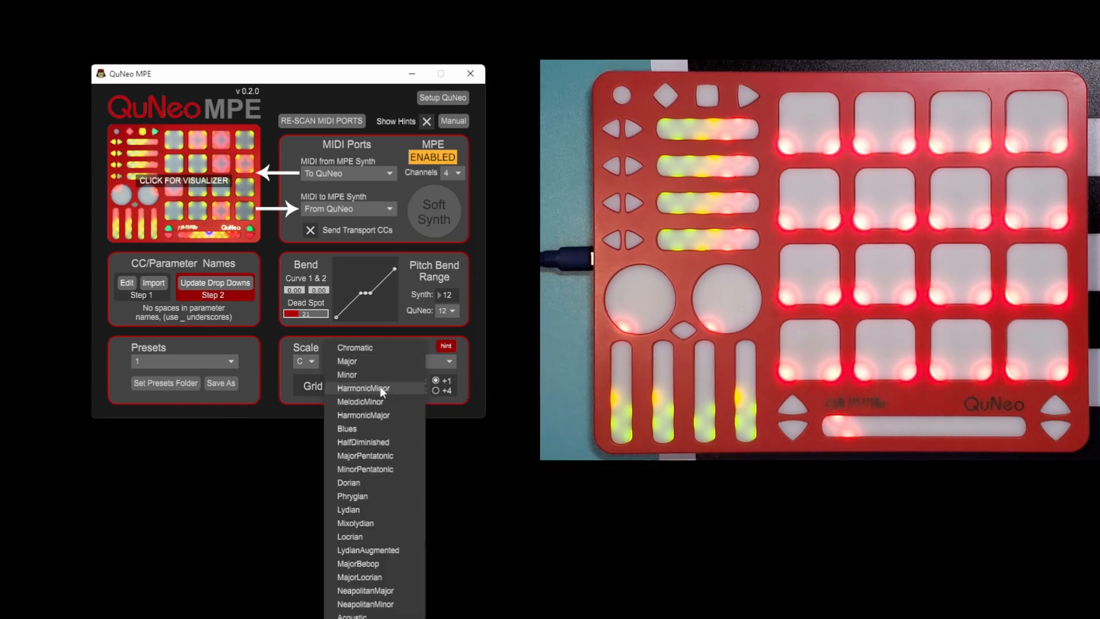
Set the QuNeo MPE scale to HarmonicMinor with C kept as root.
left_click(363, 388)
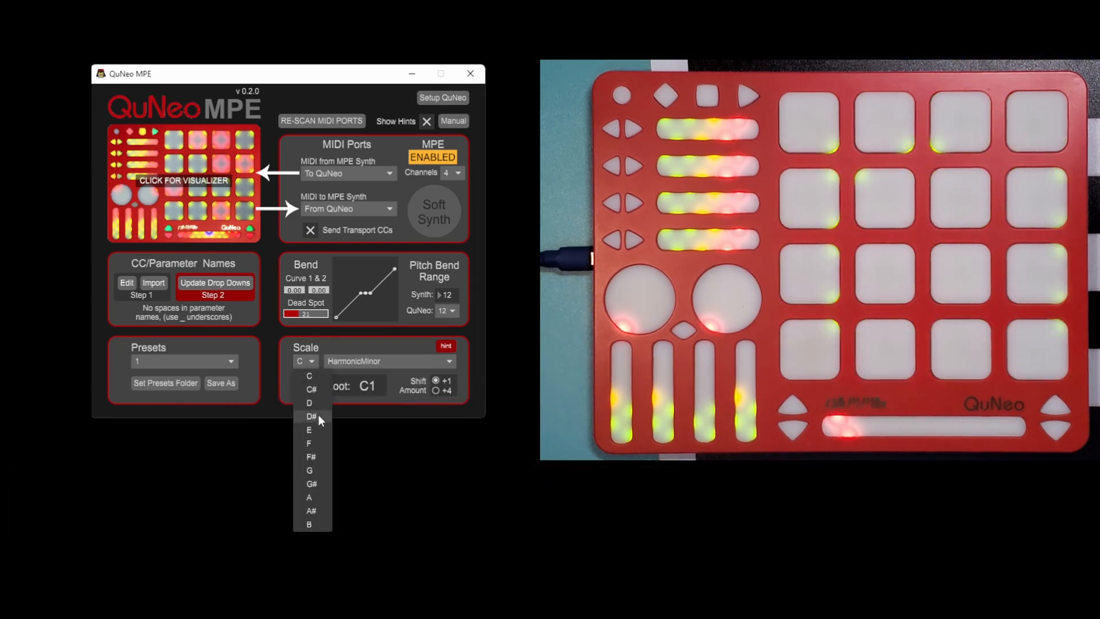
left_click(309, 403)
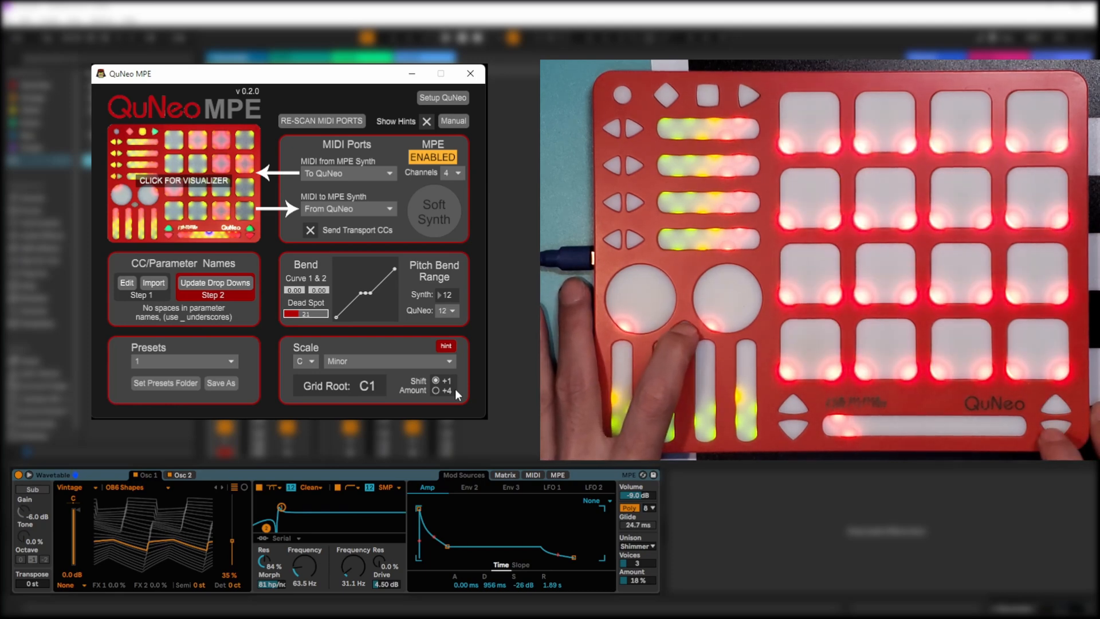
Cycle the QuNeo scale through HarmonicMinor and MelodicMinor, ending back on Minor.
left_click(390, 361)
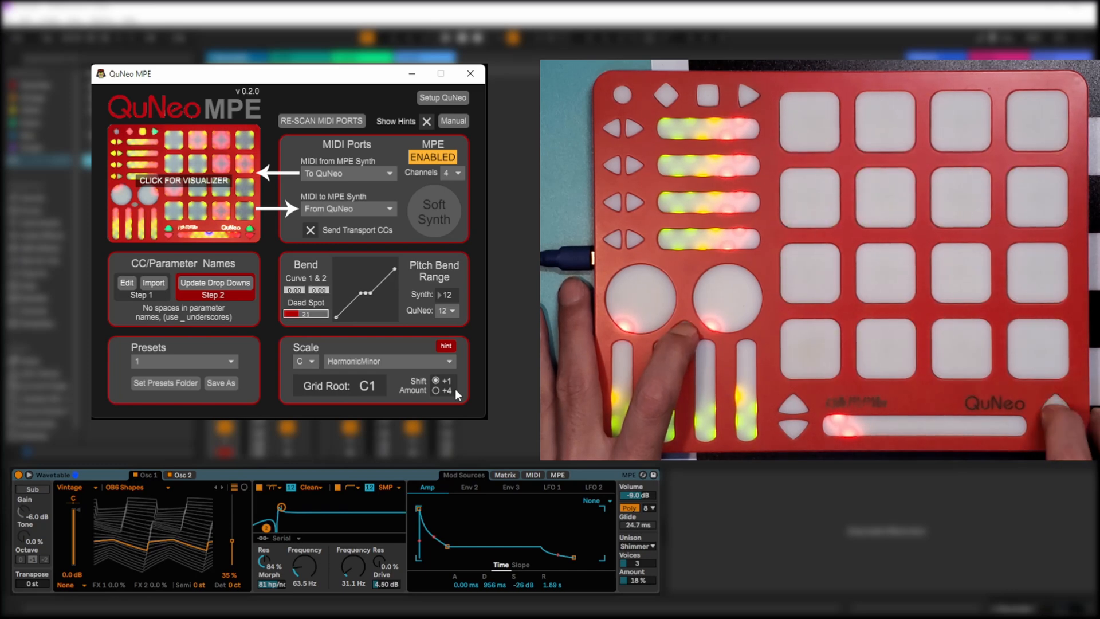
left_click(389, 361)
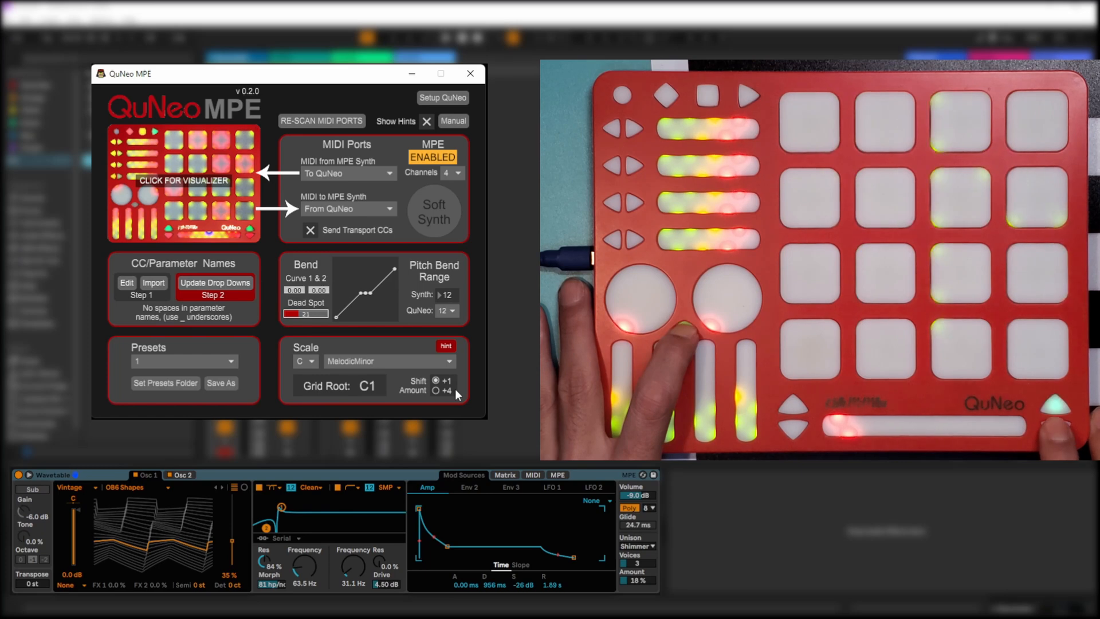
left_click(389, 361)
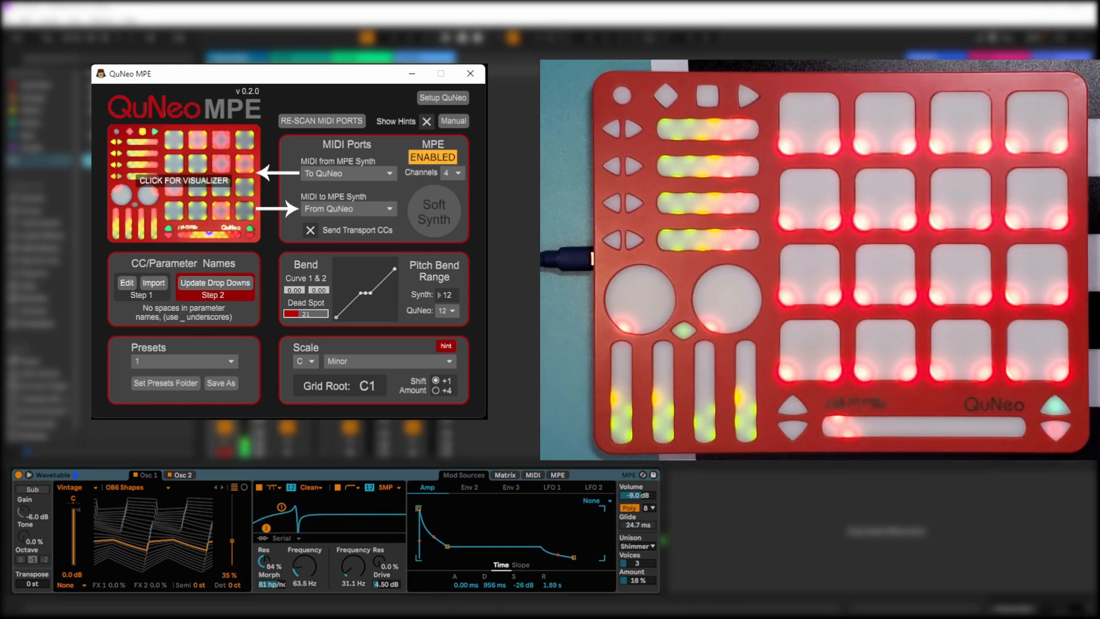
mouse_move(603, 482)
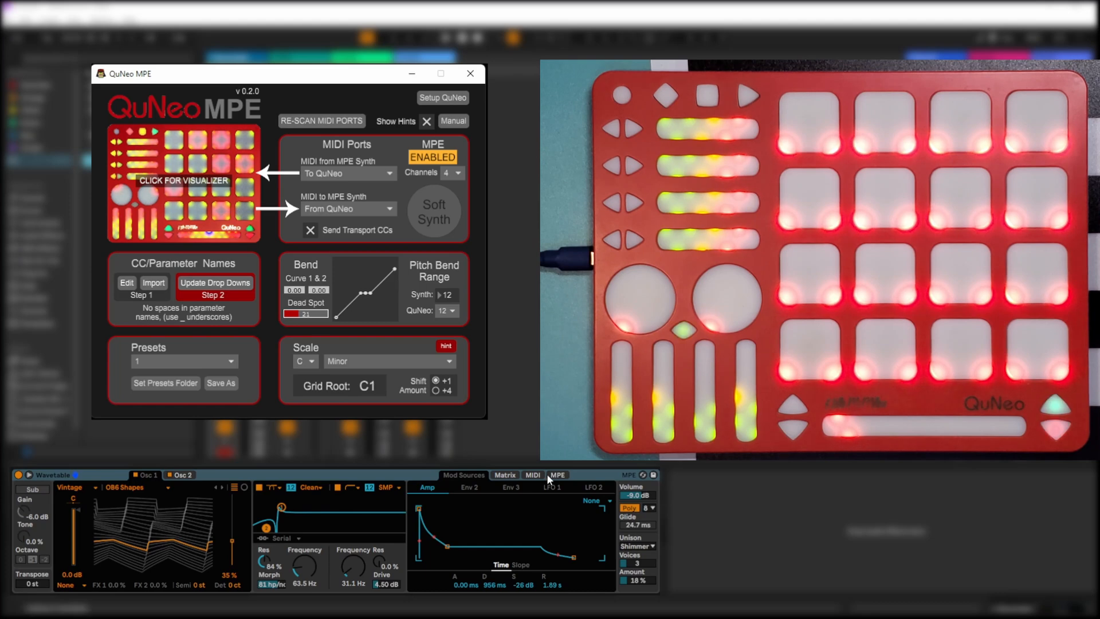
Show the MPE tab in Wavetable's modulation section.
left_click(557, 475)
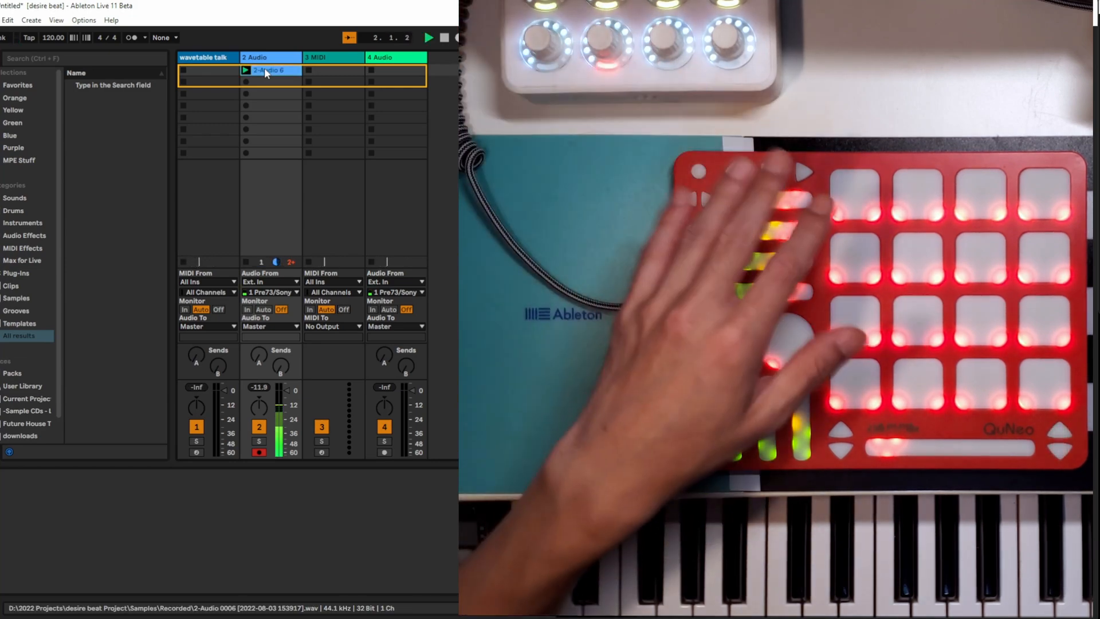
right_click(270, 70)
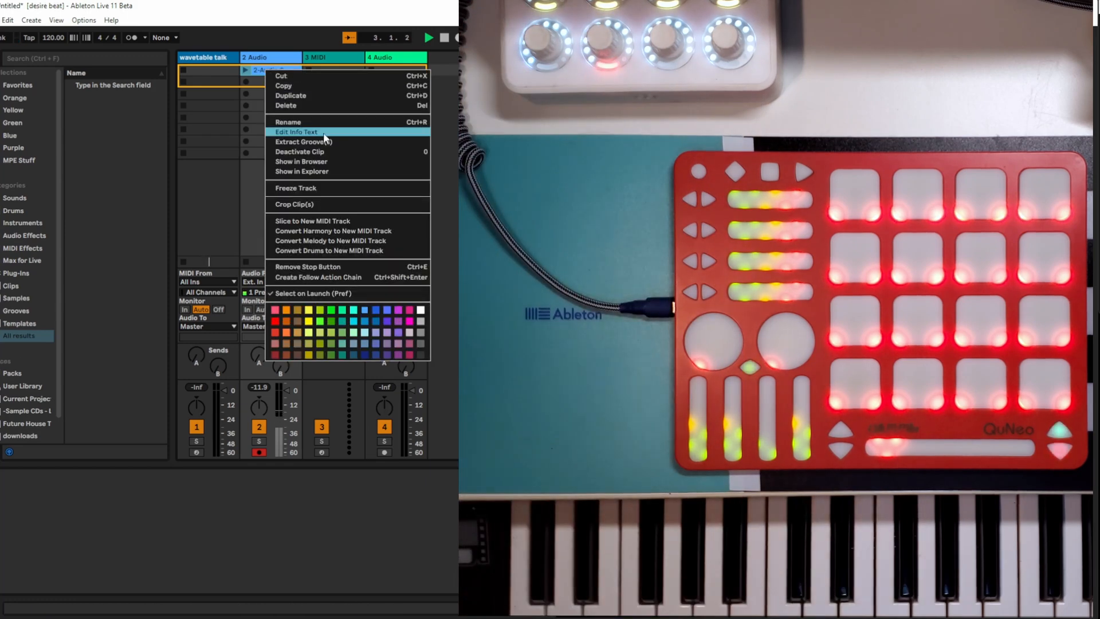
left_click(296, 131)
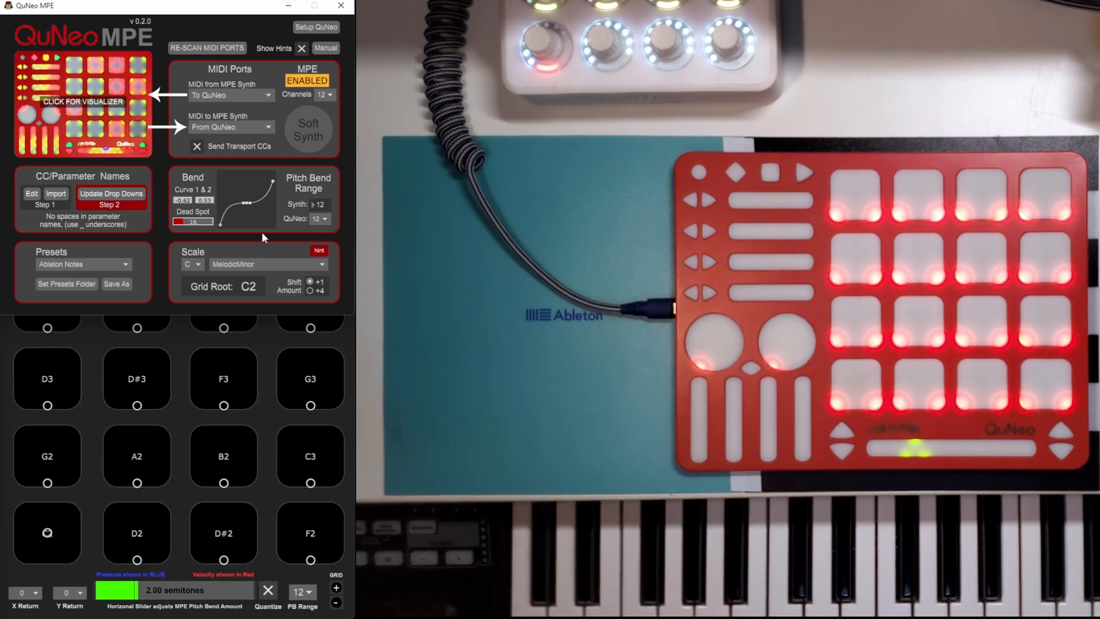
mouse_move(301, 248)
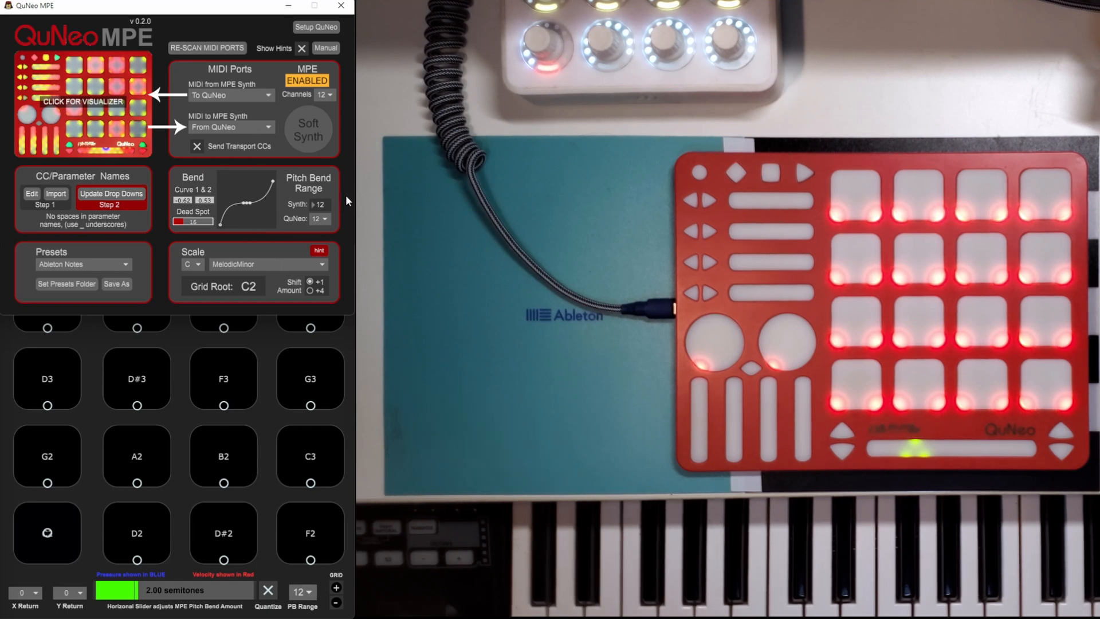
mouse_move(241, 244)
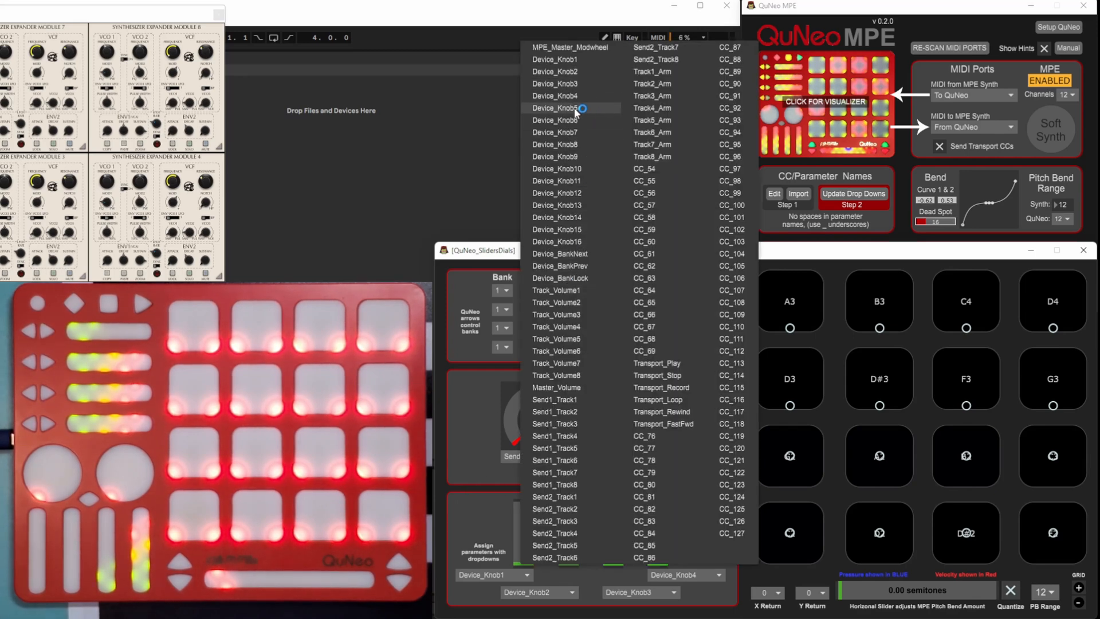
mouse_move(579, 452)
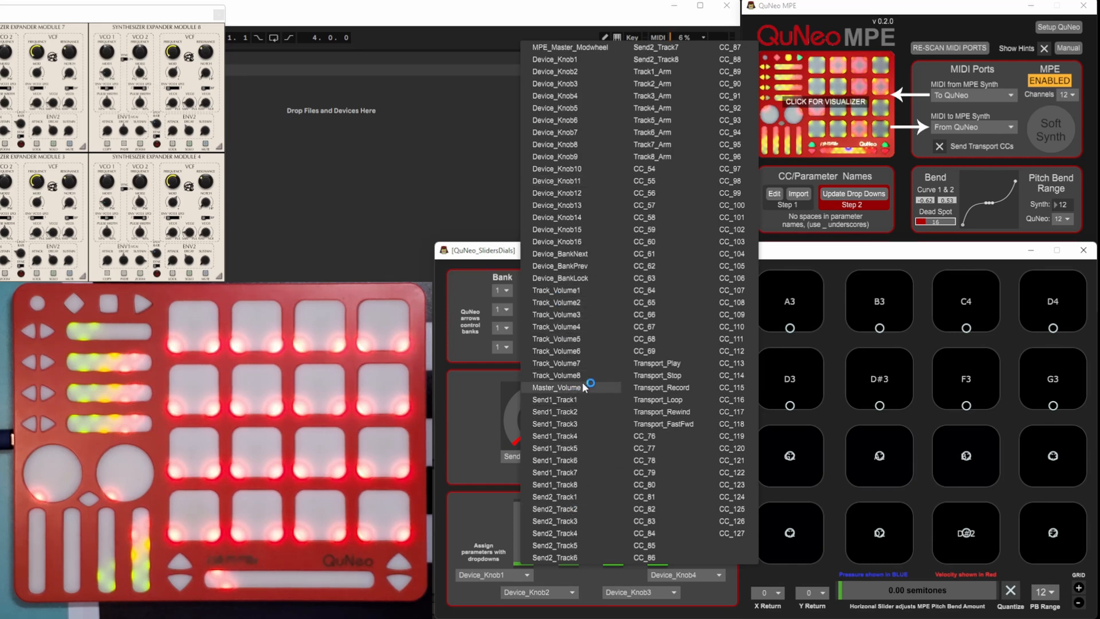
mouse_move(600, 488)
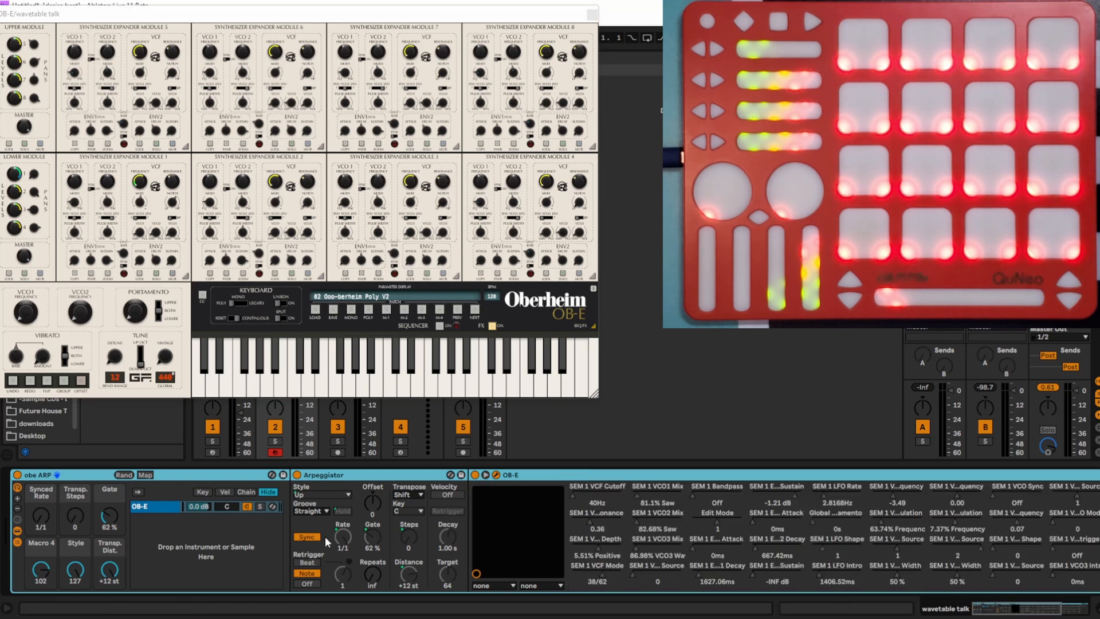
mouse_move(954, 544)
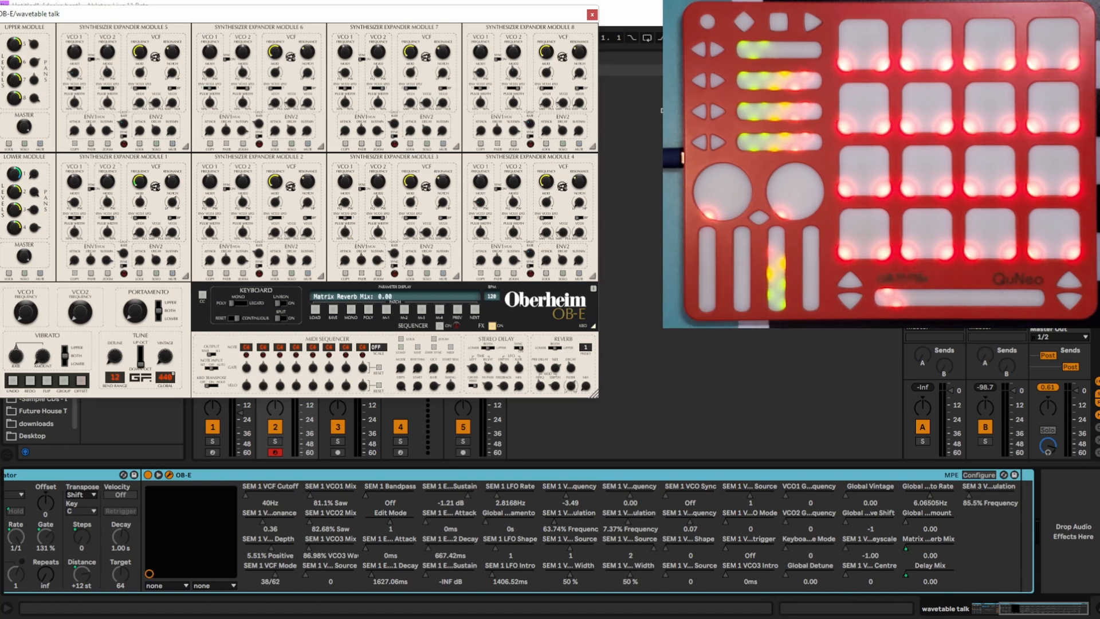
Close the floating OB-E plugin window to return to the obe ARP device chain.
left_click(591, 13)
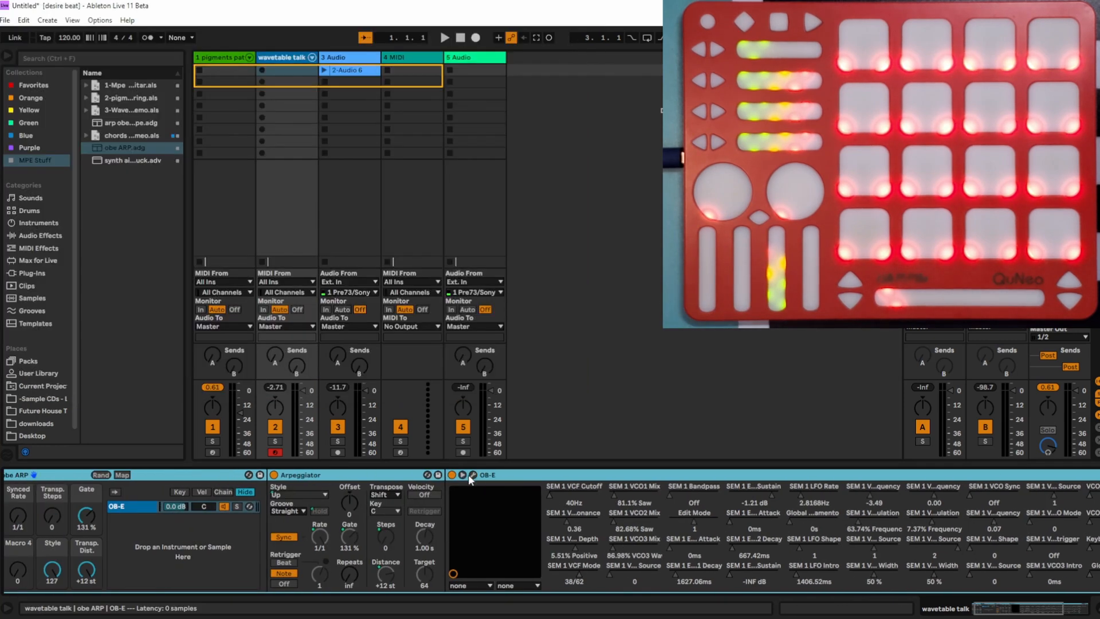